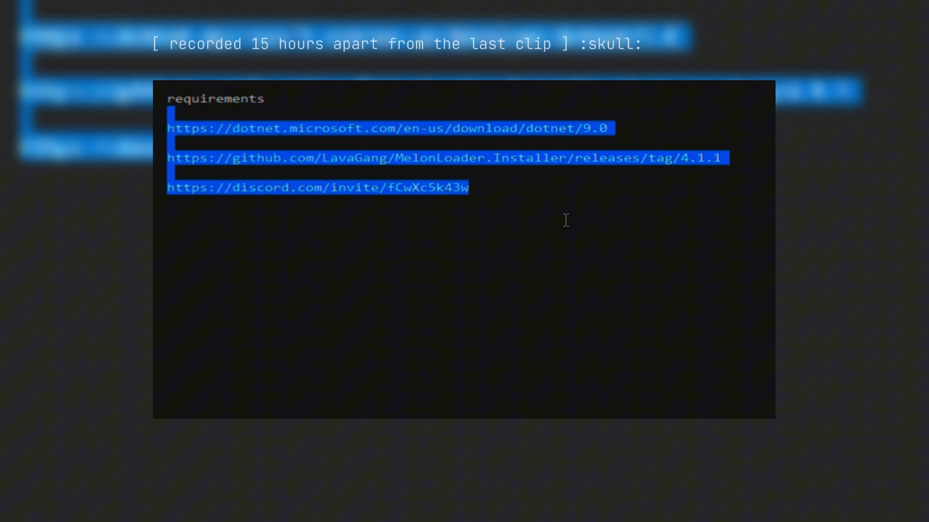
pyautogui.moveTo(726, 220)
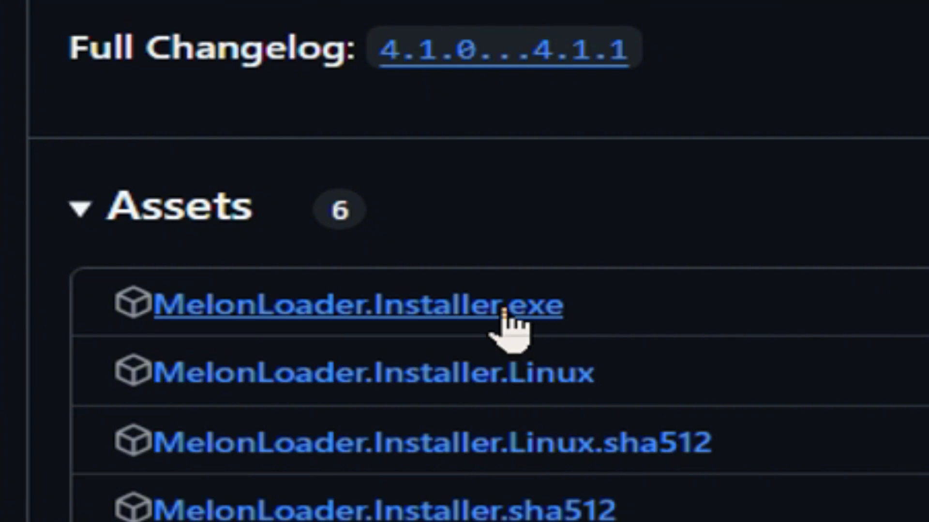
# Download MelonLoader.Installer.exe from the MelonLoader 4.1.1 release assets on GitHub.
pyautogui.click(374, 313)
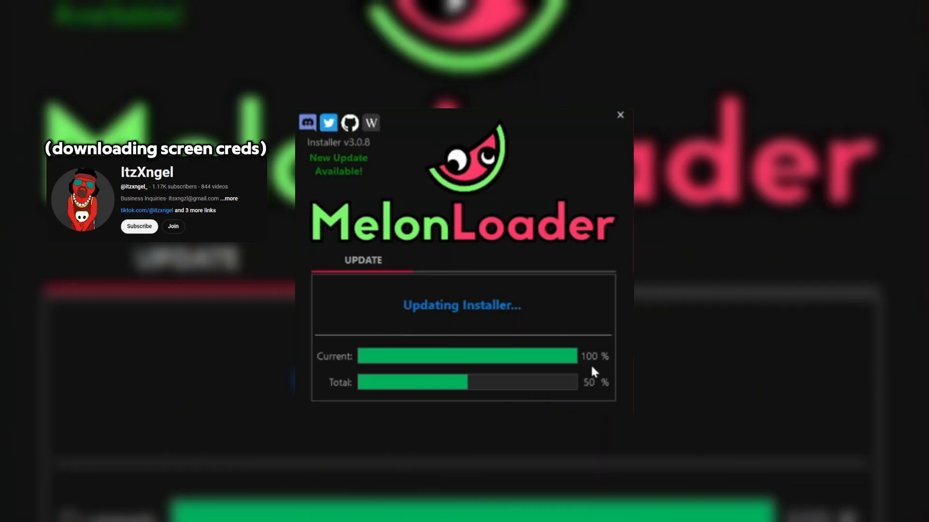
pyautogui.moveTo(327, 273)
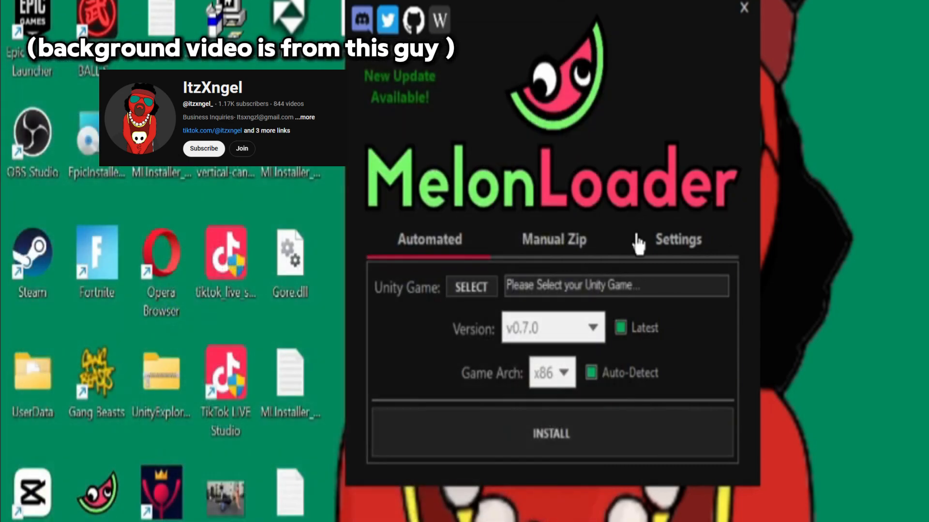
# Let the MelonLoader installer finish its self-update and show the Automated install options.
pyautogui.click(471, 287)
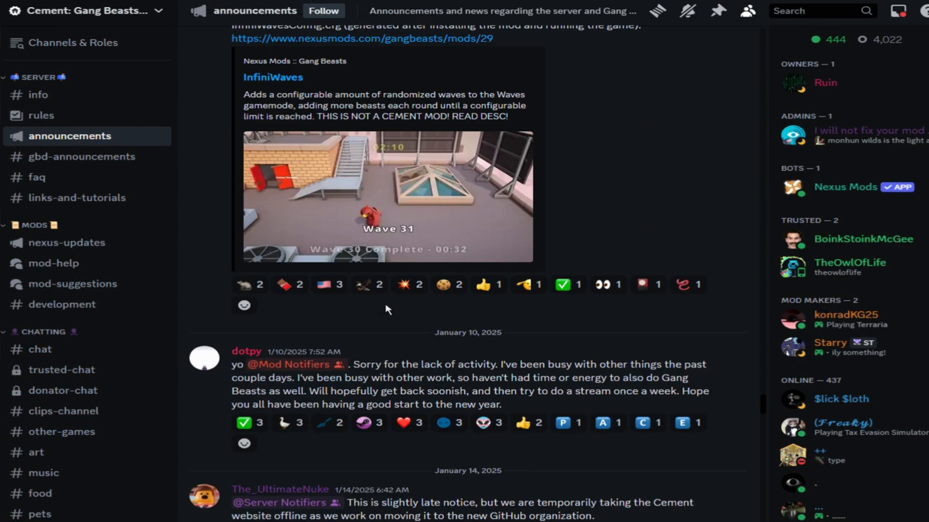
pyautogui.scroll(3)
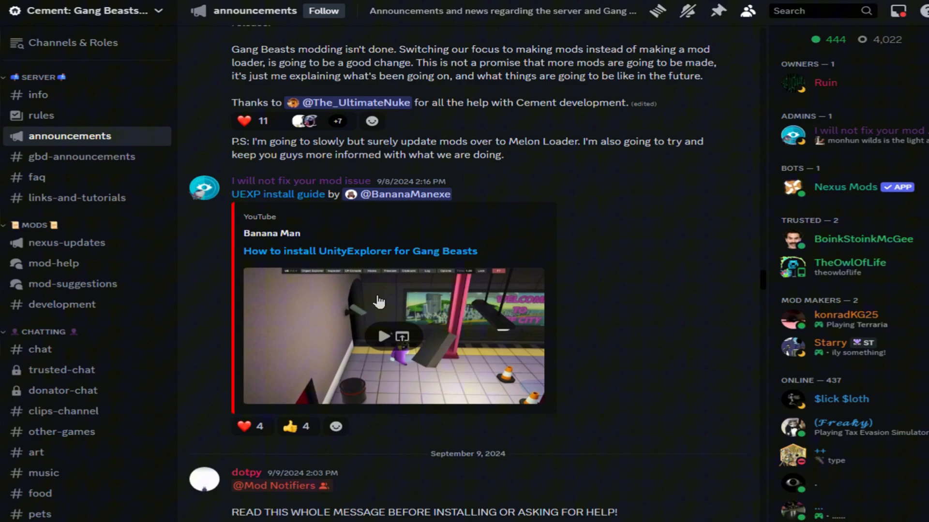
pyautogui.scroll(-3)
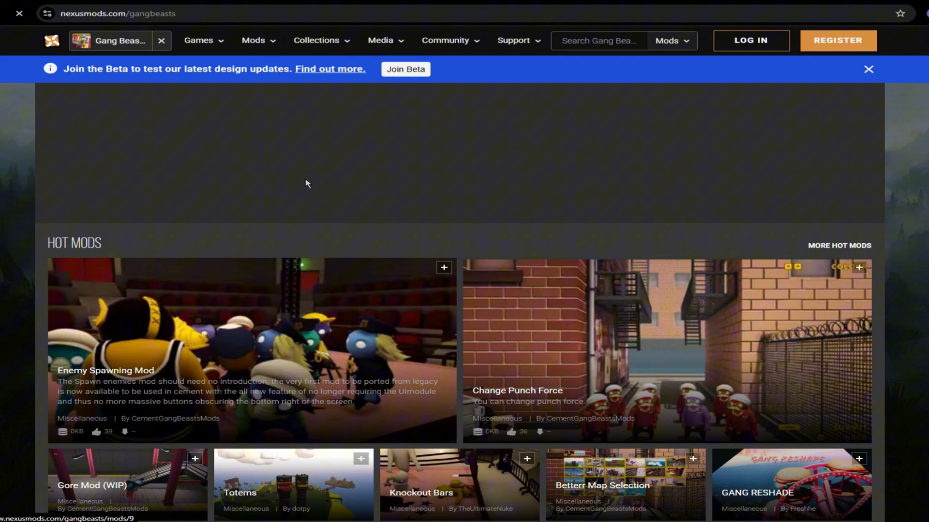
pyautogui.scroll(-3)
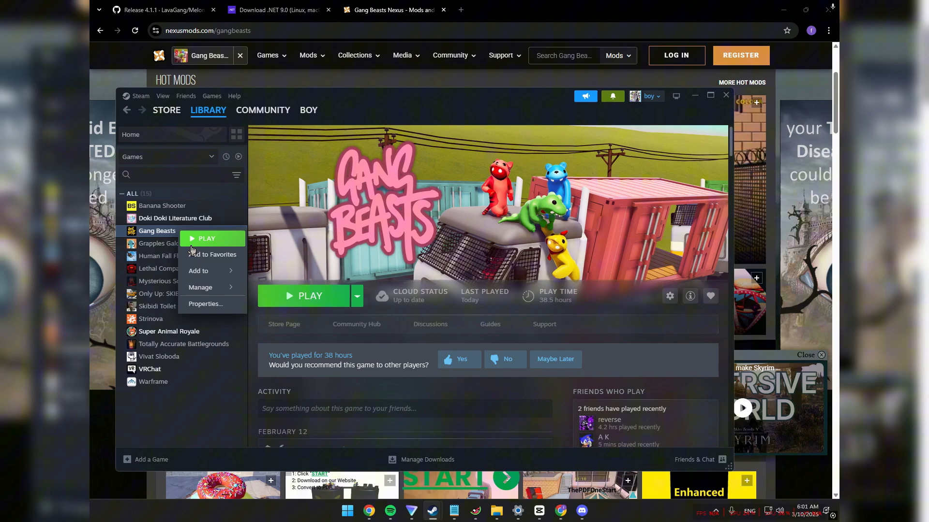
pyautogui.moveTo(200, 287)
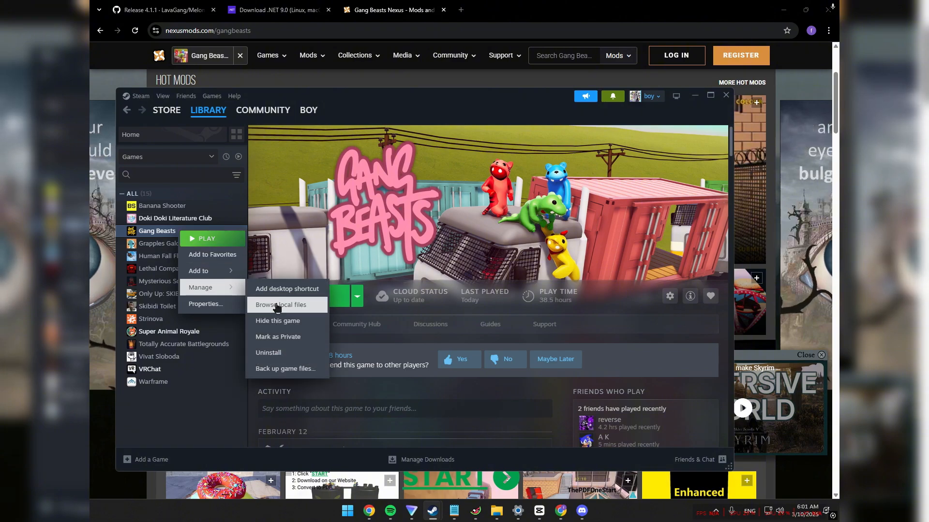
# Browse Gang Beasts' local files from the Steam Library via Manage > Browse local files.
pyautogui.click(280, 304)
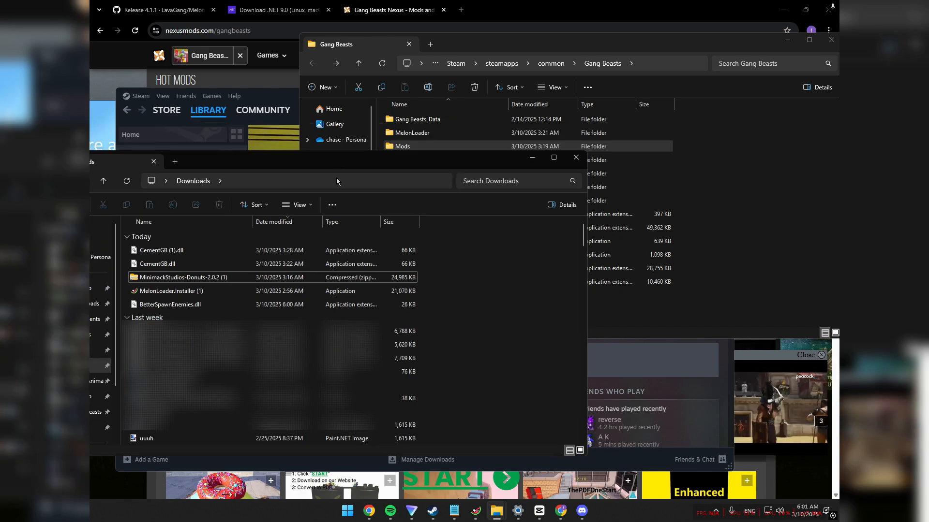
pyautogui.moveTo(161, 250)
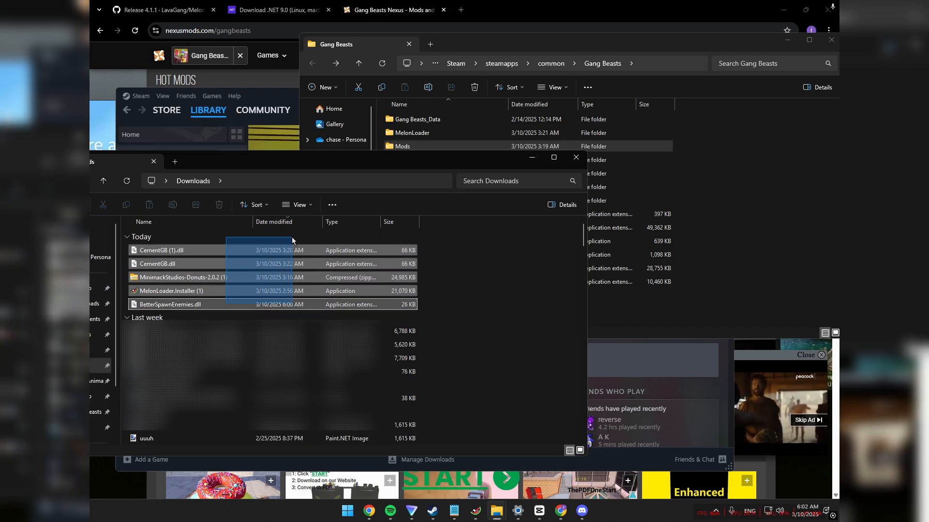
# Select the downloaded mod files in Downloads beside the Gang Beasts Mods folder.
pyautogui.click(170, 304)
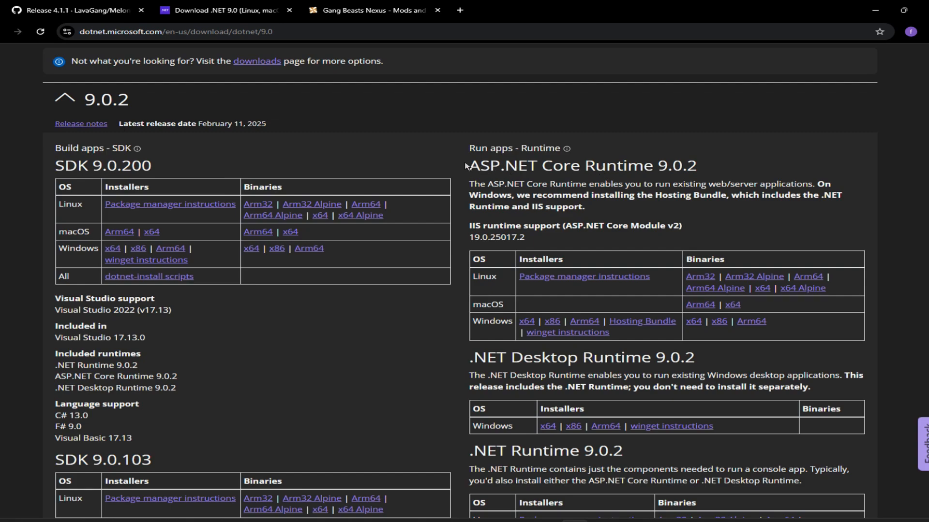
pyautogui.moveTo(517, 169)
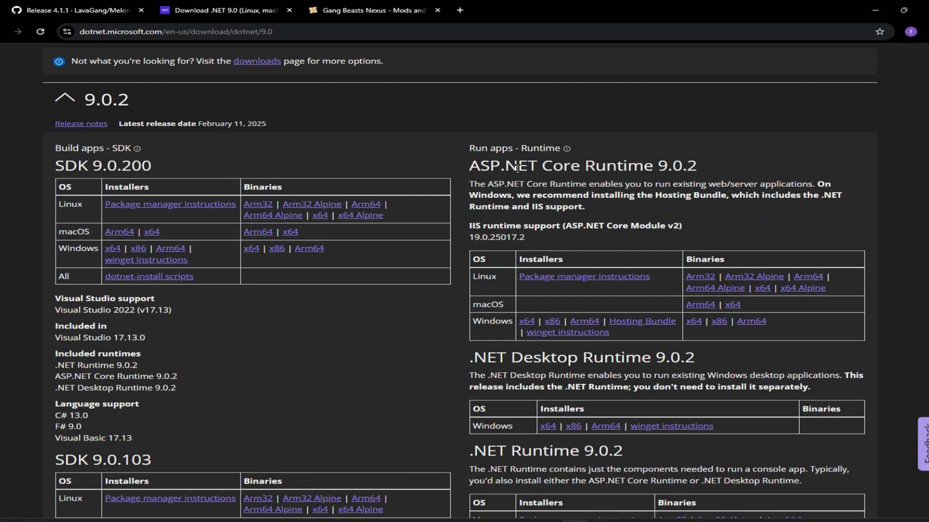
pyautogui.moveTo(663, 169)
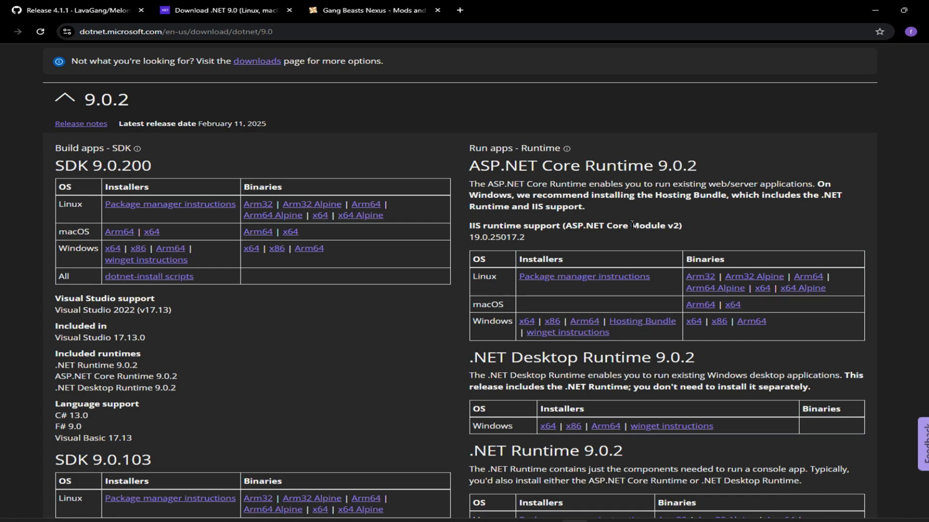
pyautogui.moveTo(622, 229)
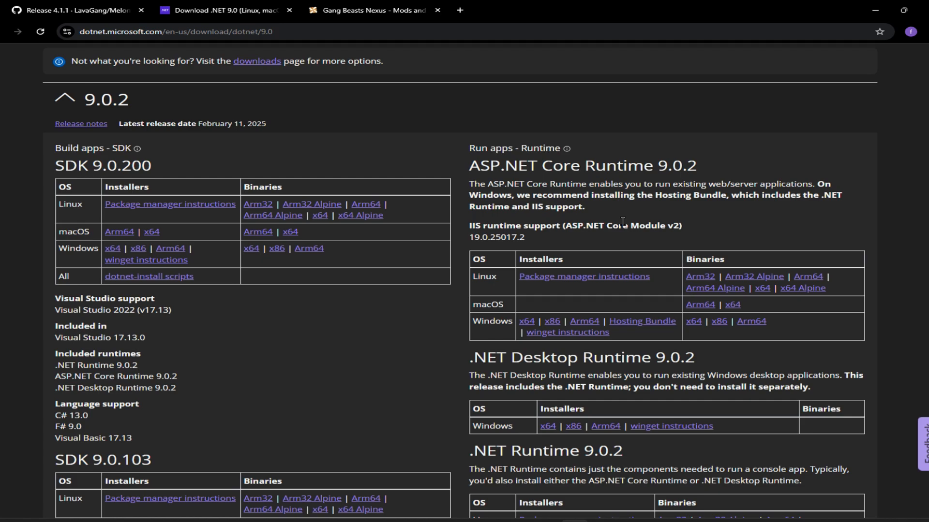
pyautogui.moveTo(238, 73)
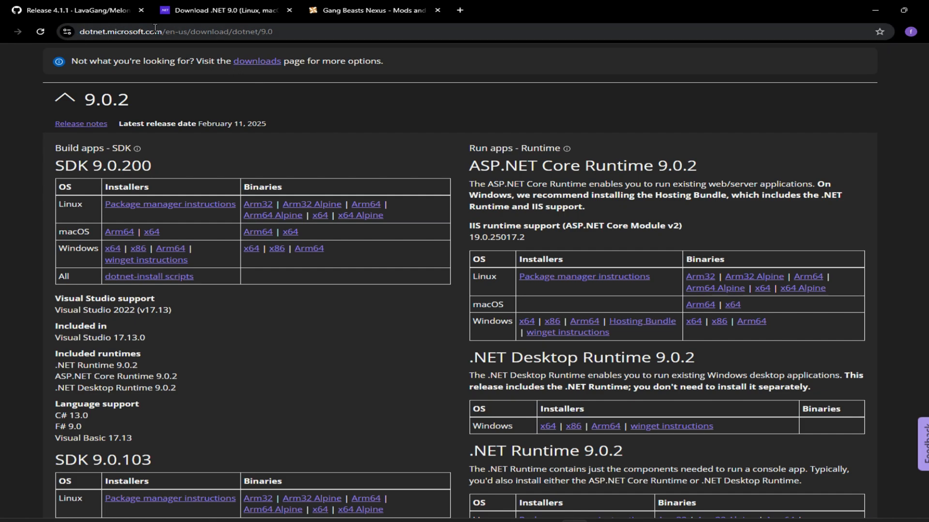
pyautogui.moveTo(532, 224)
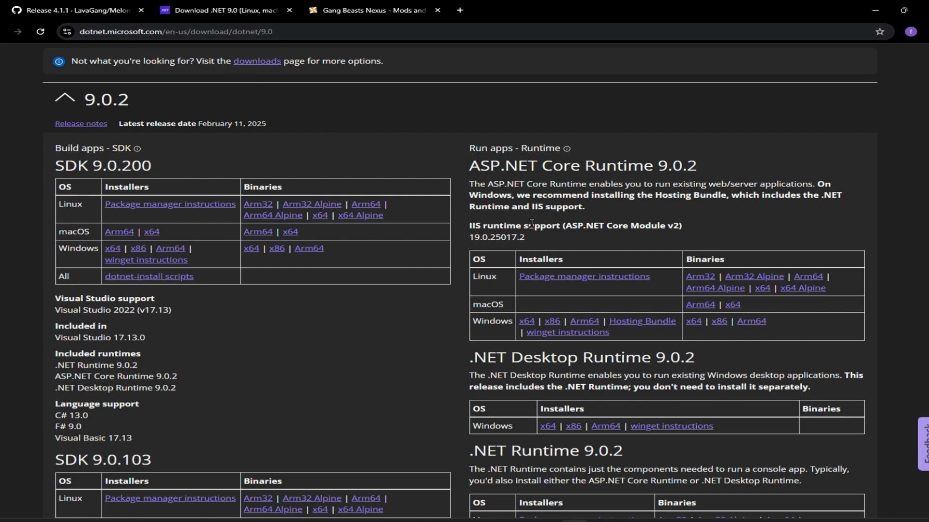
pyautogui.moveTo(533, 299)
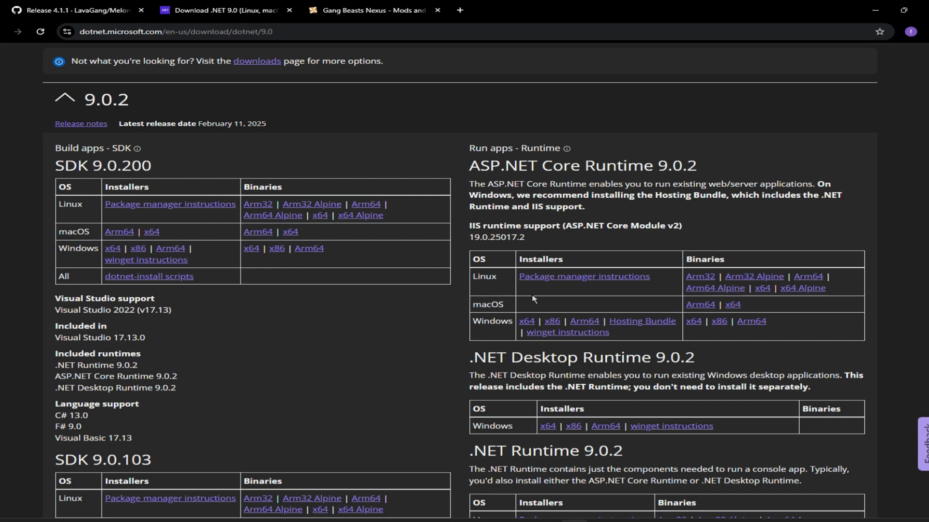
pyautogui.moveTo(505, 335)
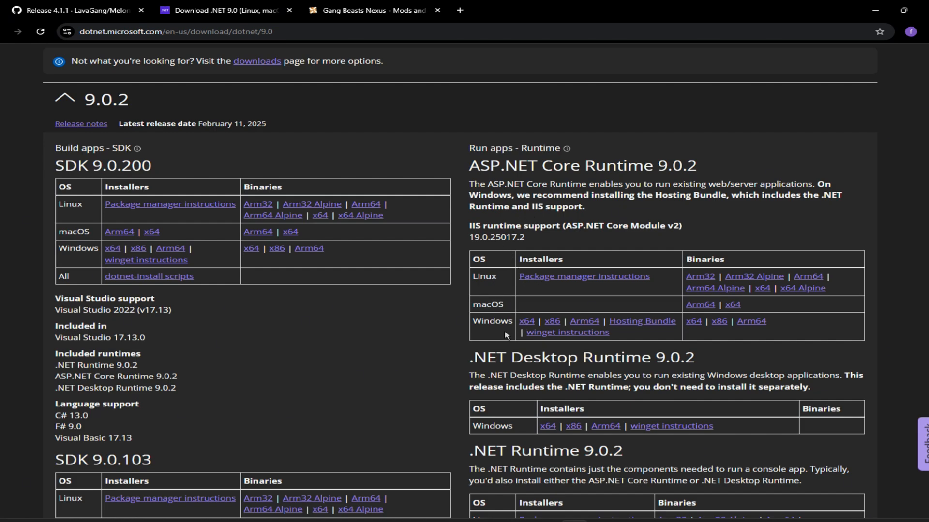
pyautogui.moveTo(522, 321)
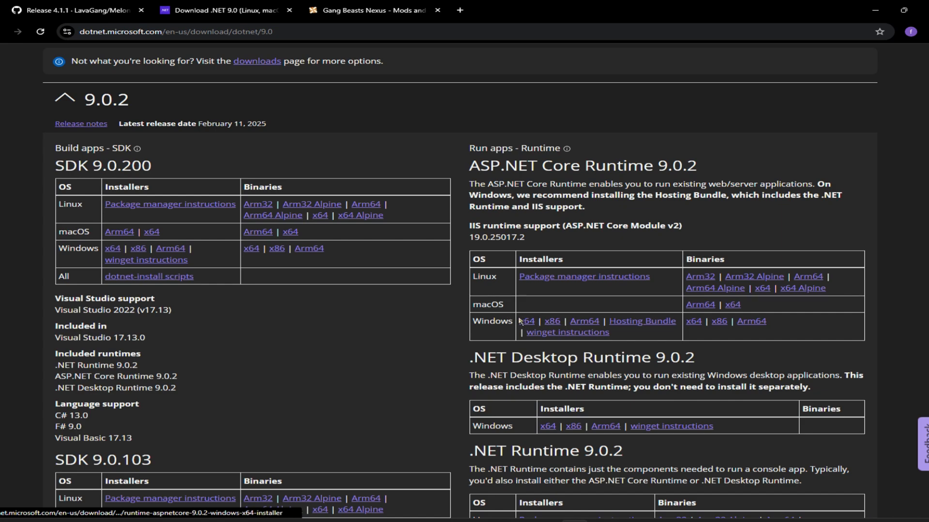